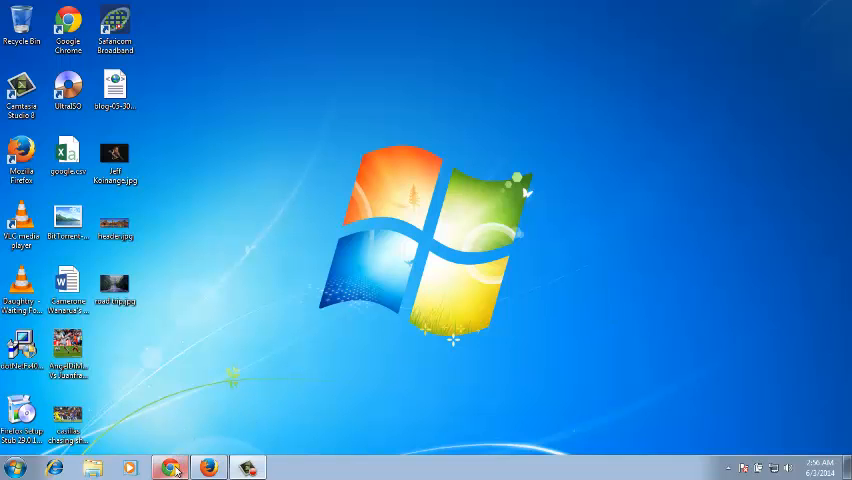
Show the Facebook profile timeline with posts marked 'via Twitter' in Chrome.
left_click(169, 467)
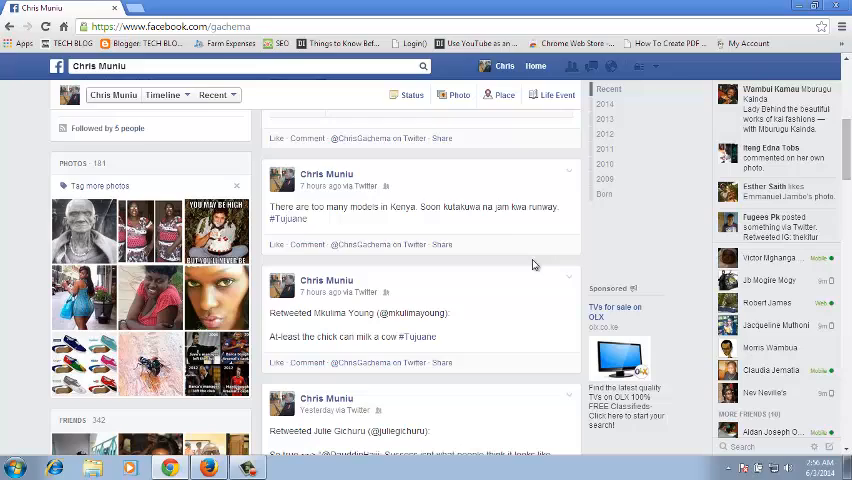
mouse_move(303, 260)
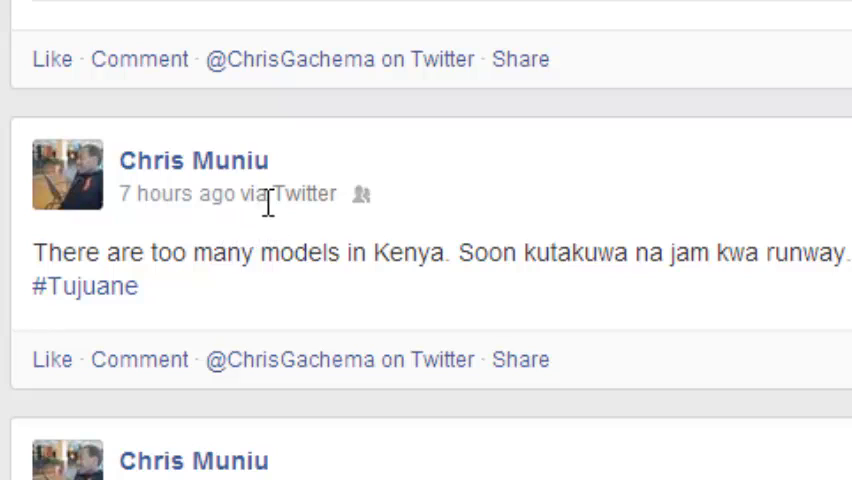
mouse_move(232, 360)
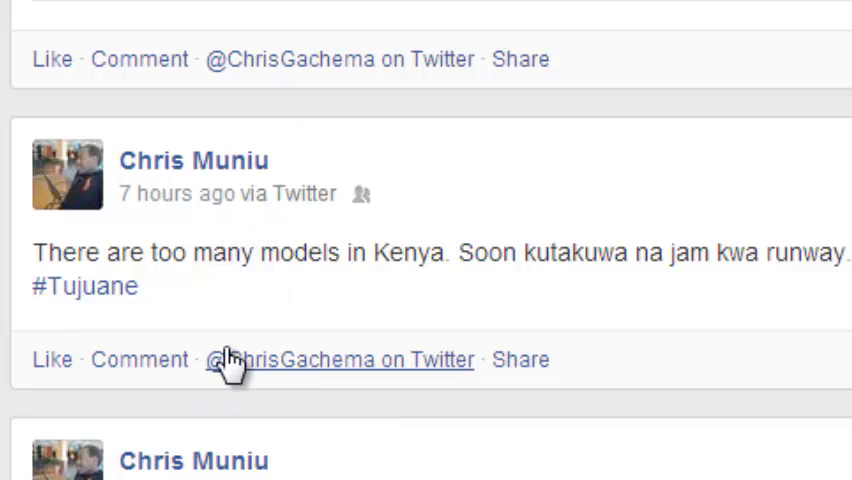
mouse_move(628, 358)
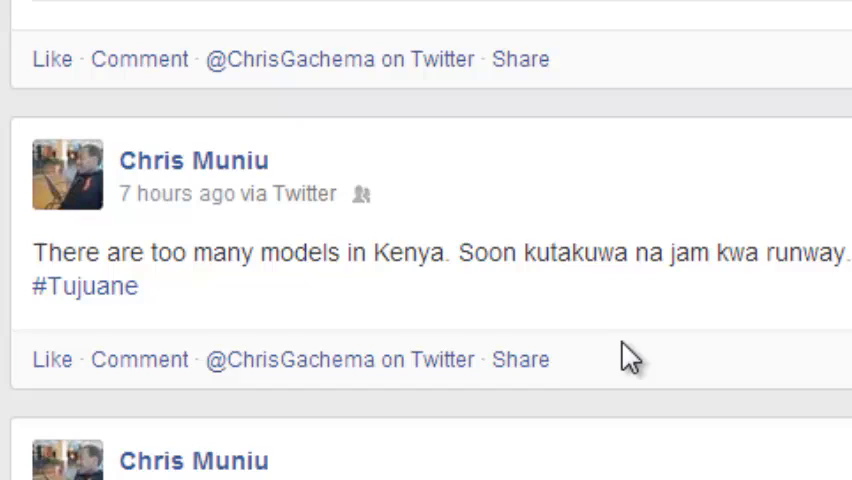
mouse_move(707, 337)
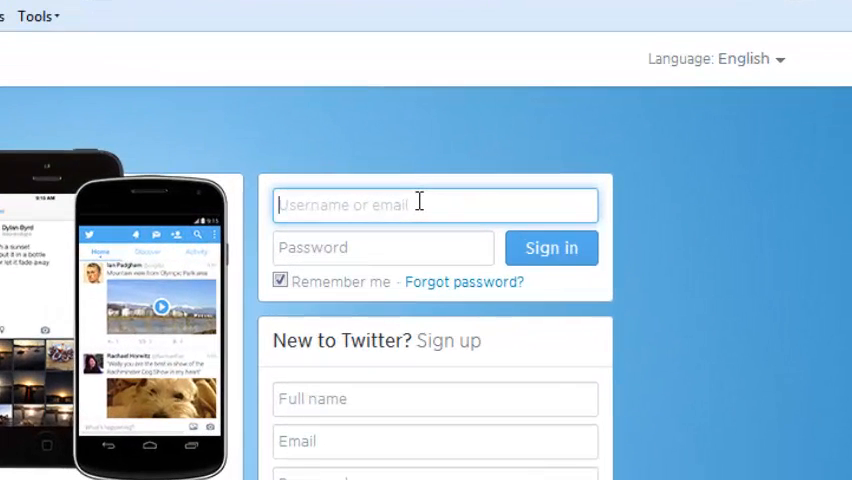
Sign in to Twitter with username 'gachema' and its password.
type("gachema")
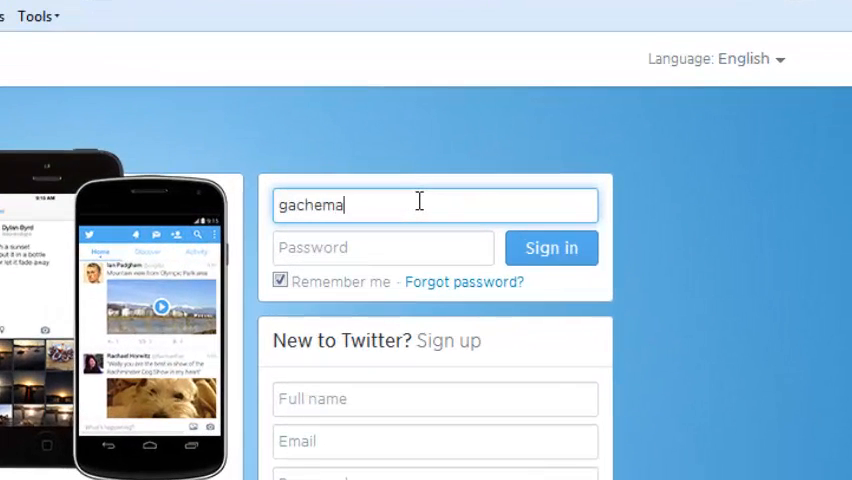
type("muniou")
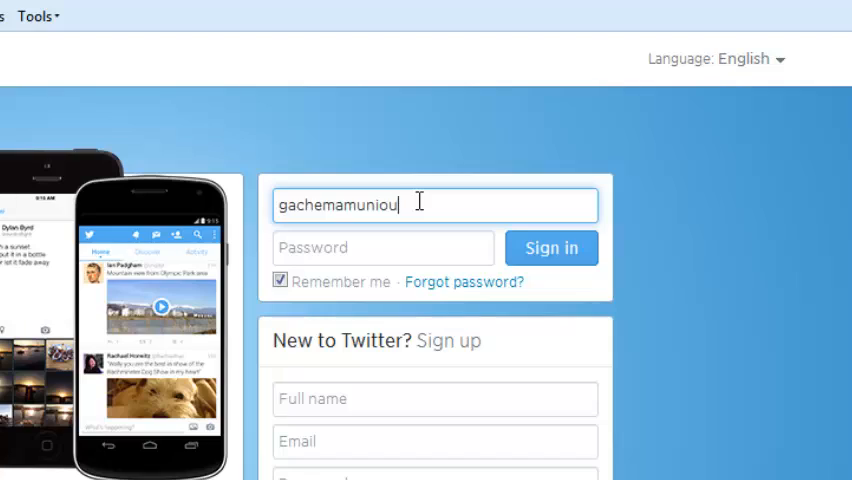
left_click(551, 248)
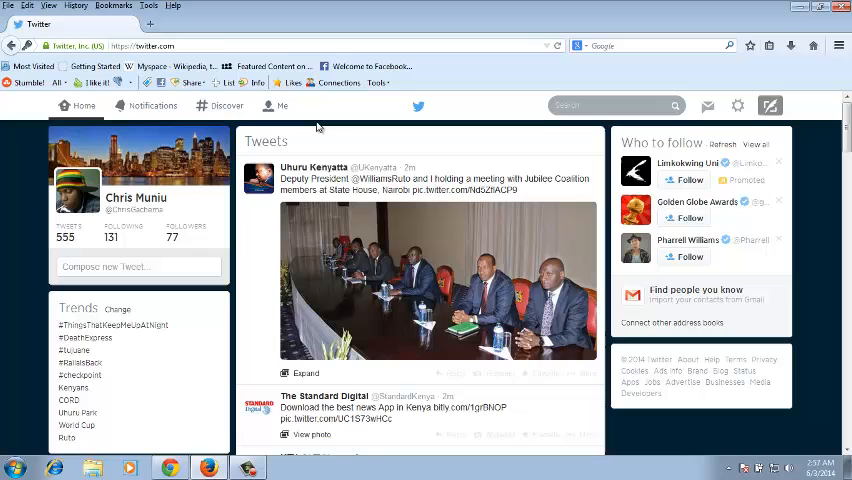
mouse_move(313, 222)
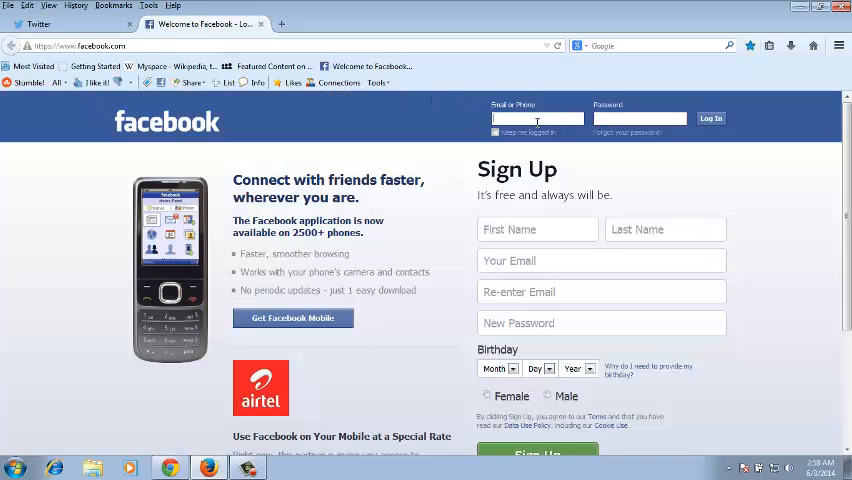
Log in to Facebook with the 'chris.mu' email.
type("chris.mu")
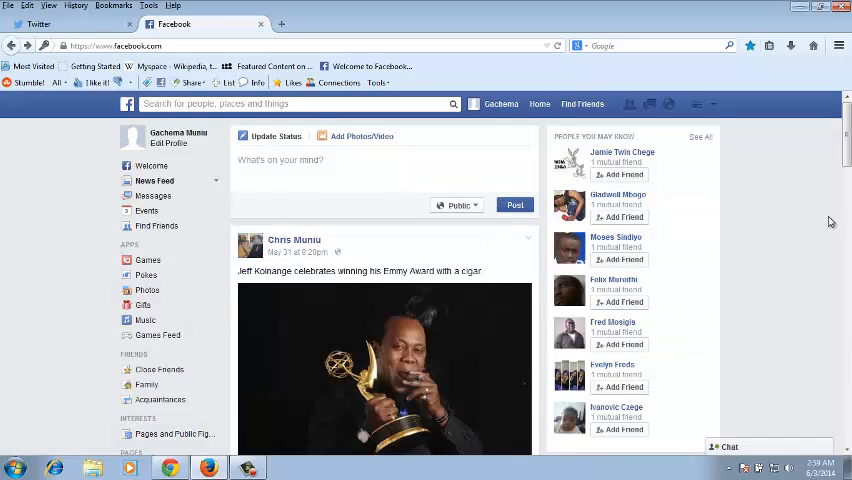
mouse_move(803, 236)
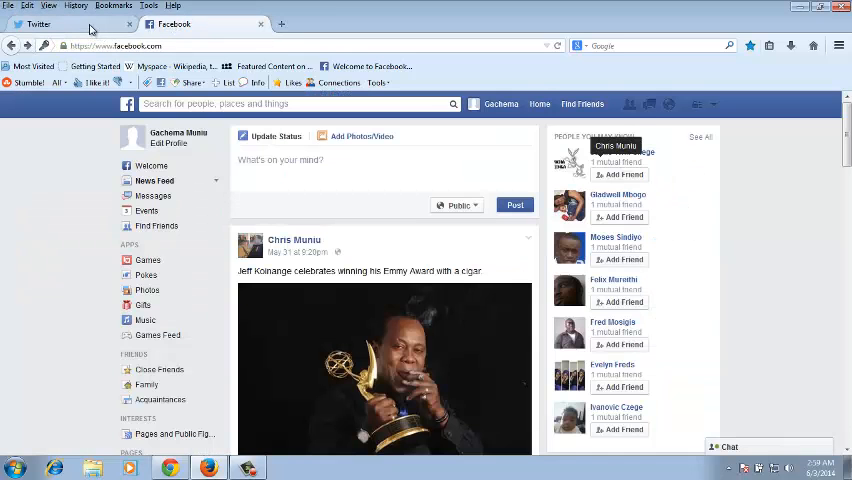
Return to the Twitter tab and open the account's Profile settings.
left_click(40, 24)
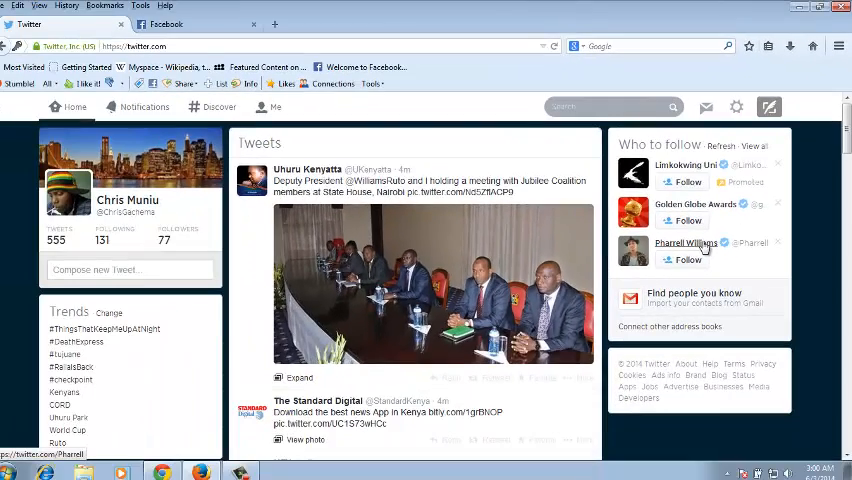
left_click(736, 107)
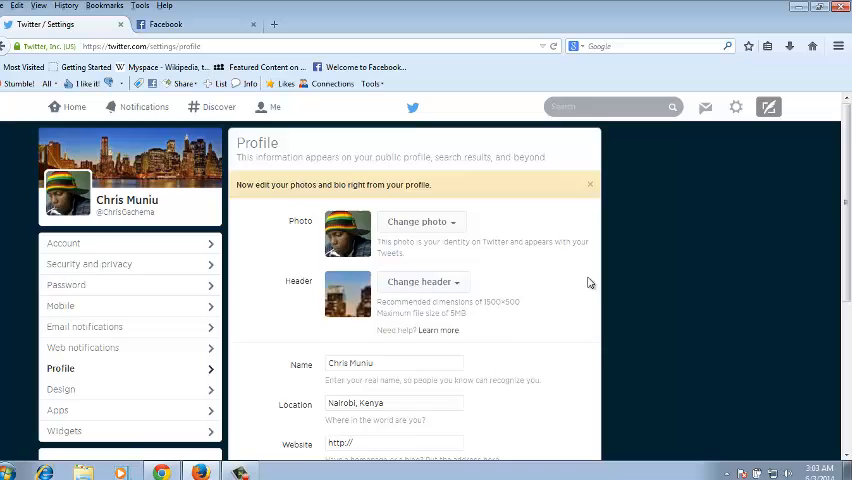
Authorize the Twitter app in the Facebook login popup to link the accounts.
scroll("down", 3)
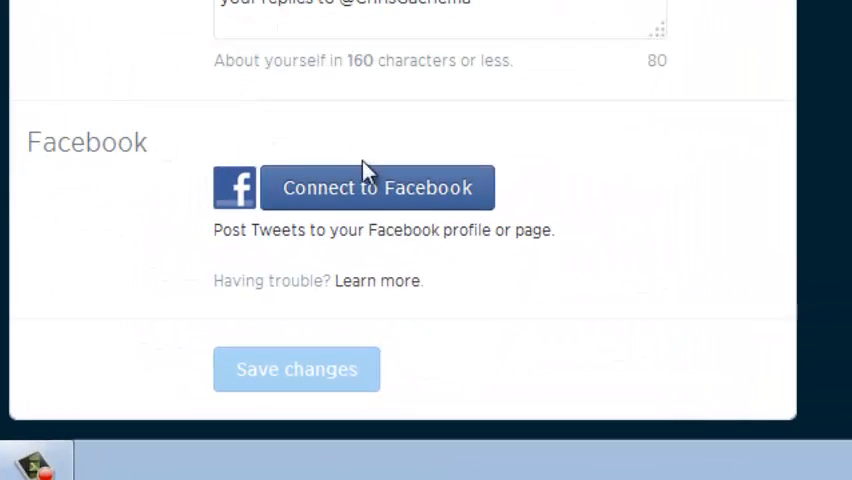
mouse_move(585, 187)
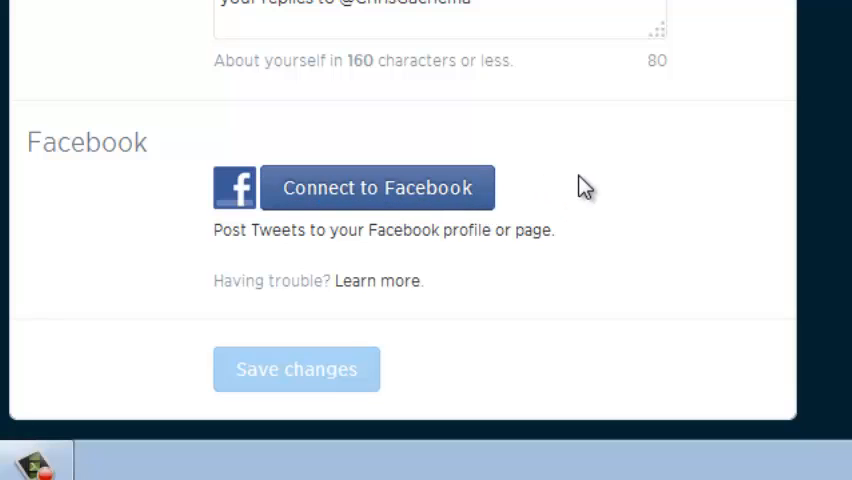
left_click(377, 187)
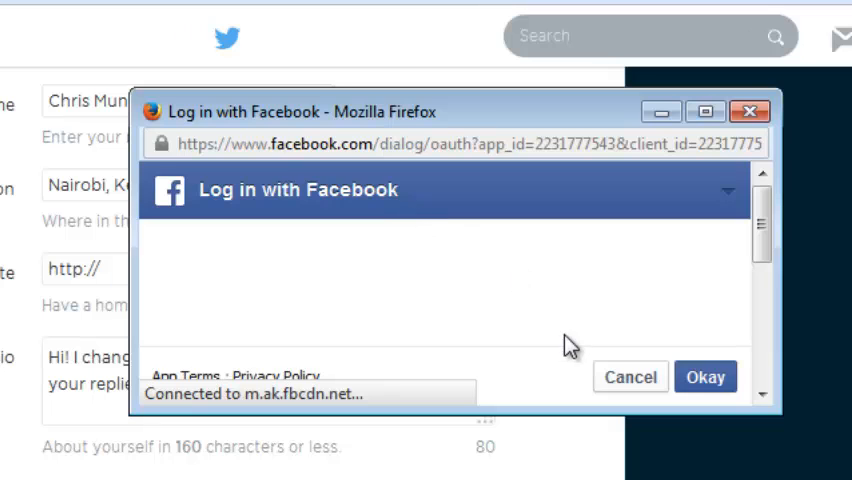
mouse_move(620, 251)
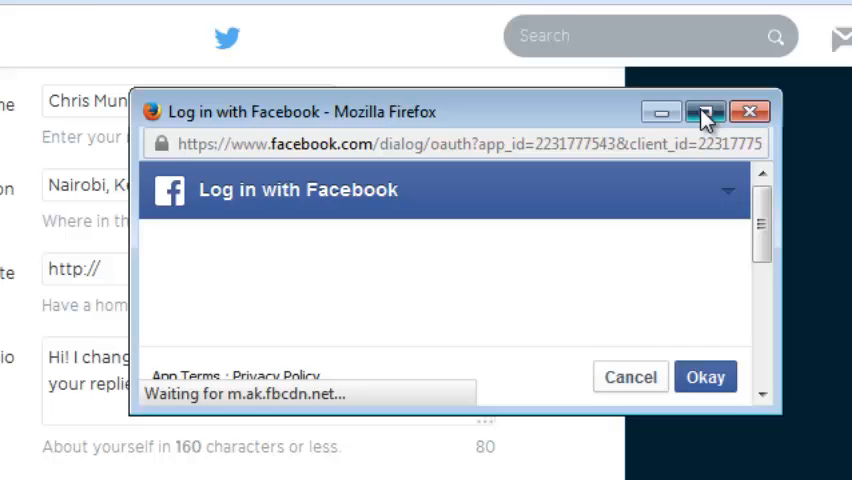
left_click(707, 111)
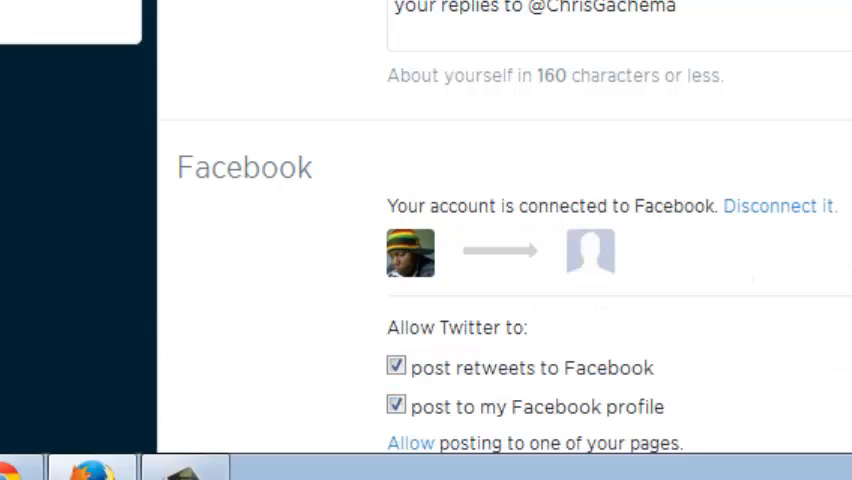
scroll("down", 3)
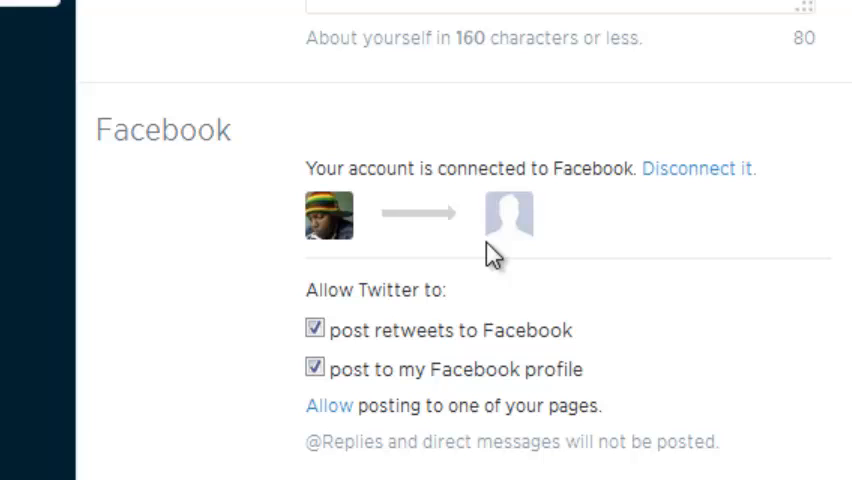
mouse_move(543, 160)
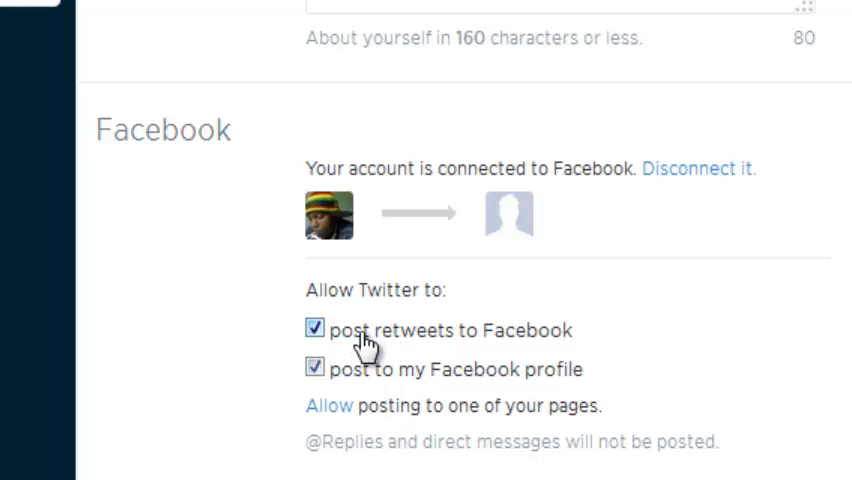
mouse_move(505, 355)
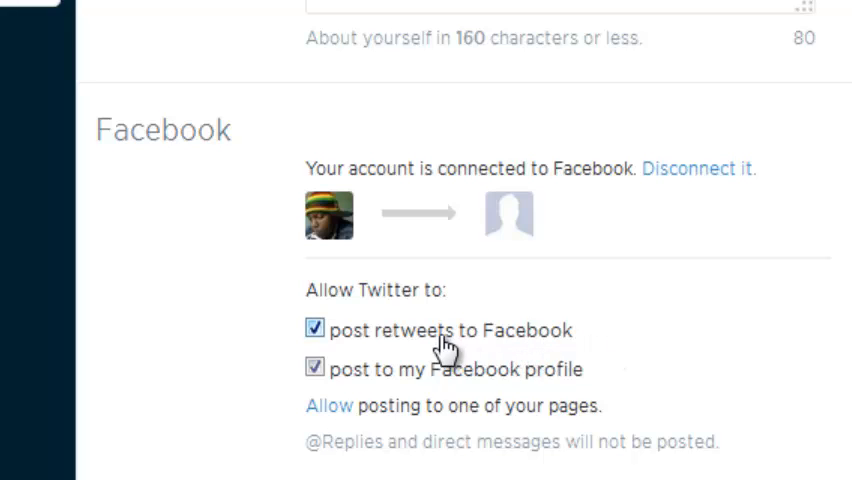
mouse_move(513, 345)
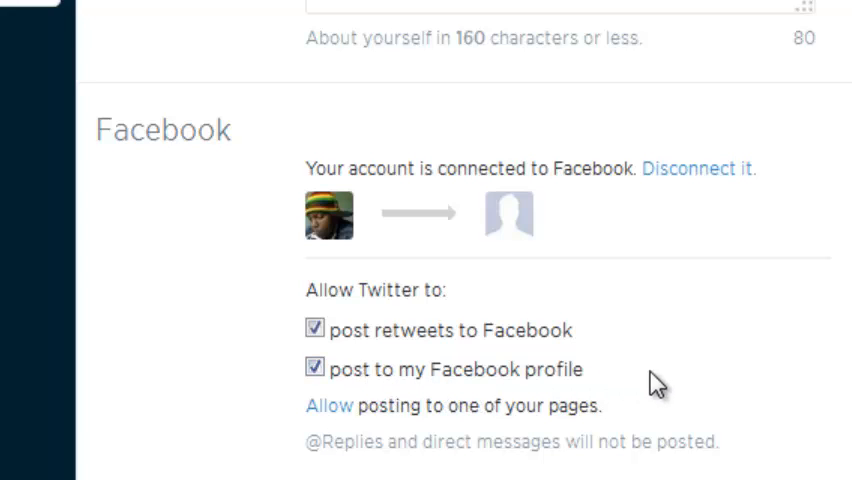
mouse_move(668, 397)
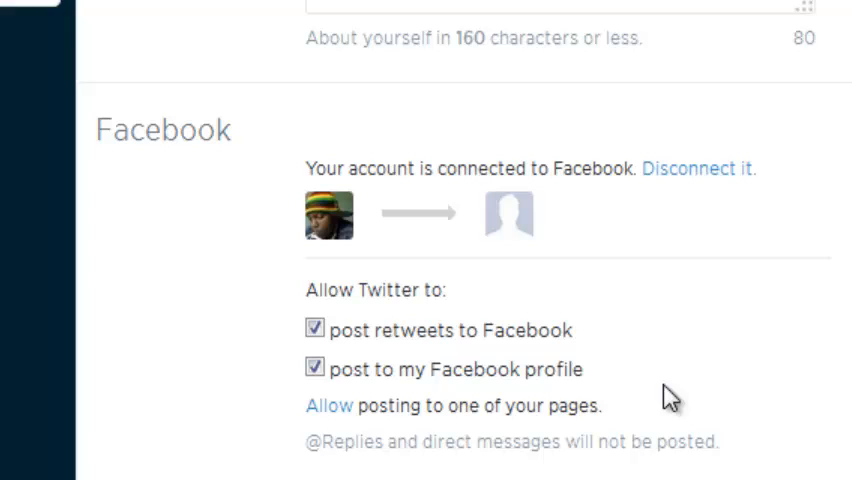
mouse_move(330, 412)
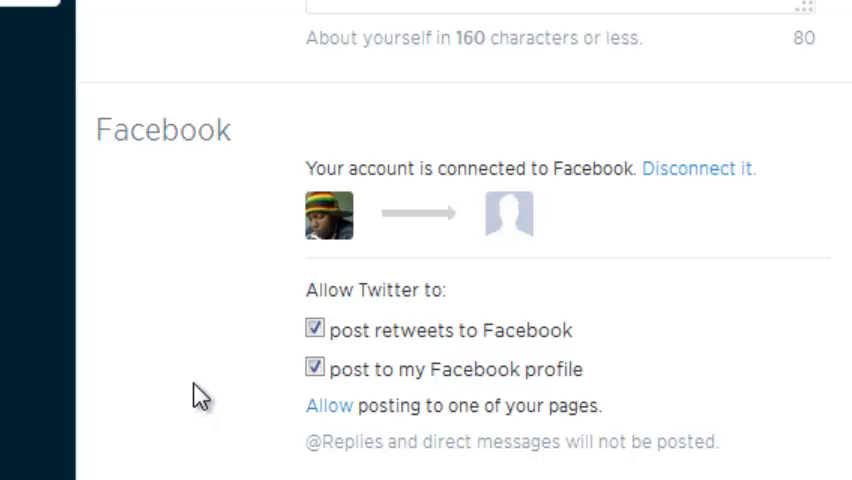
mouse_move(203, 432)
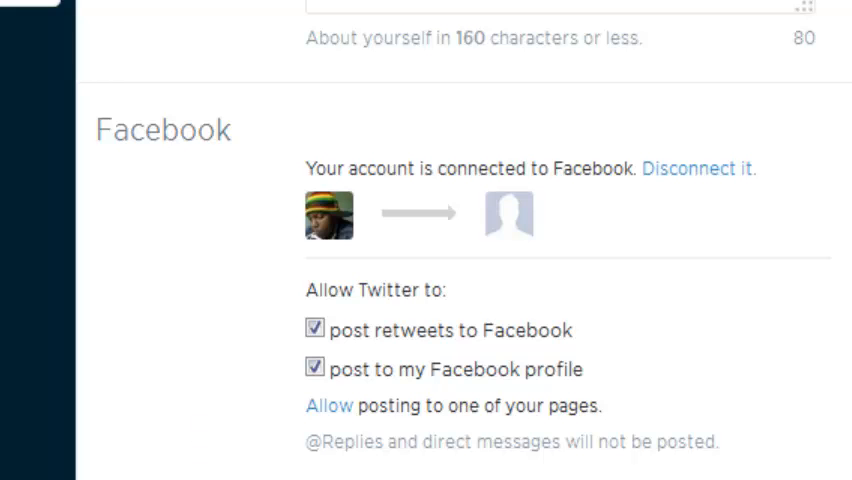
scroll("down", 3)
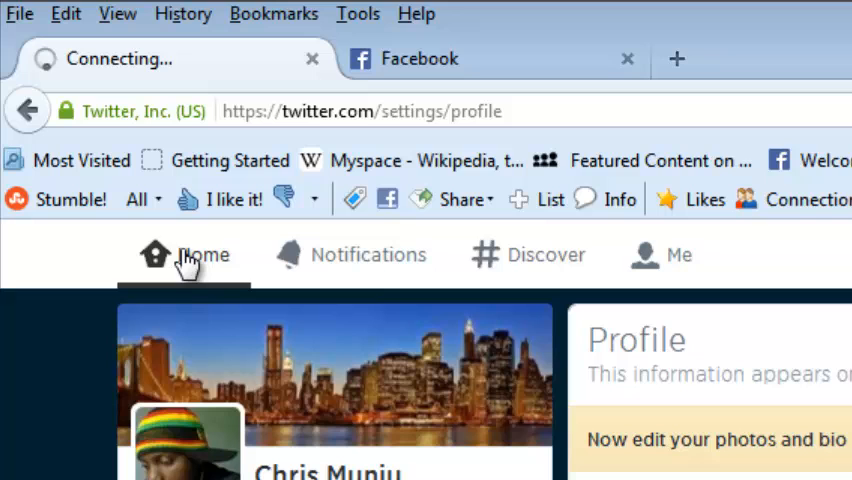
Tweet 'This tweet will be shared to facebook' from the home timeline.
left_click(184, 255)
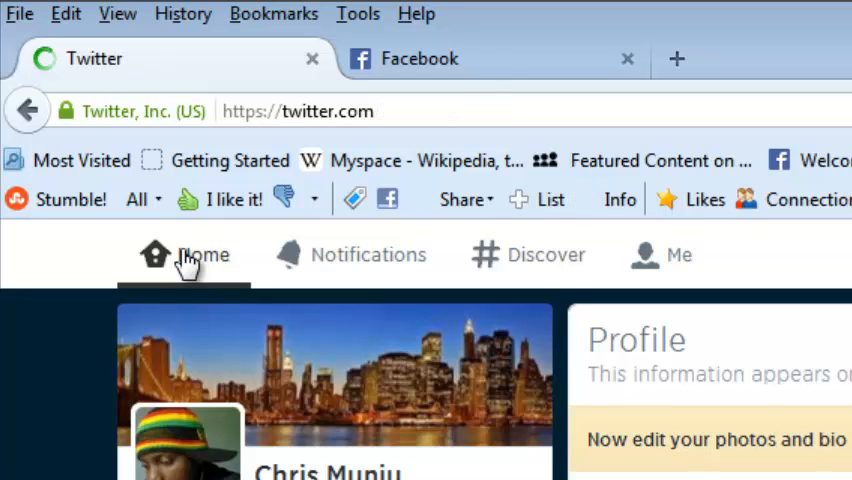
left_click(185, 254)
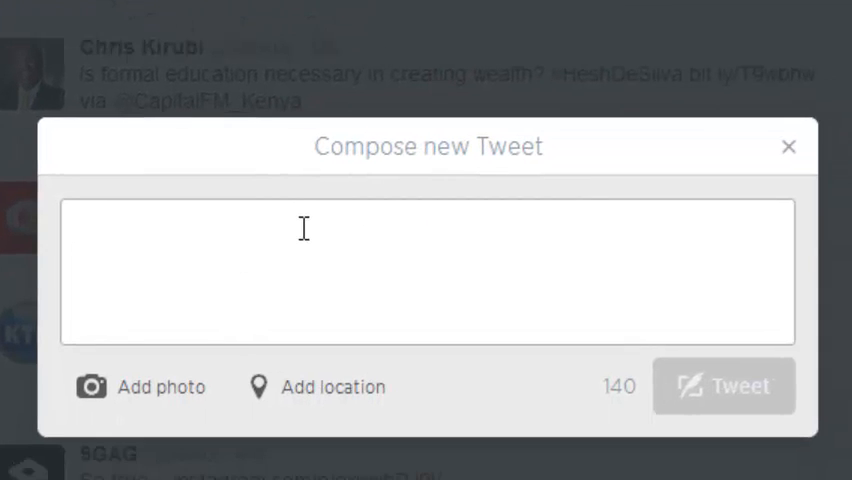
type("Th")
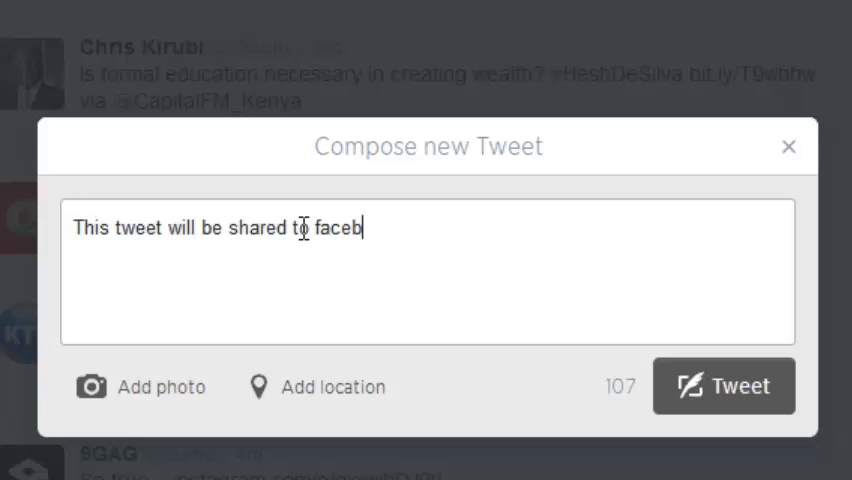
type("ook")
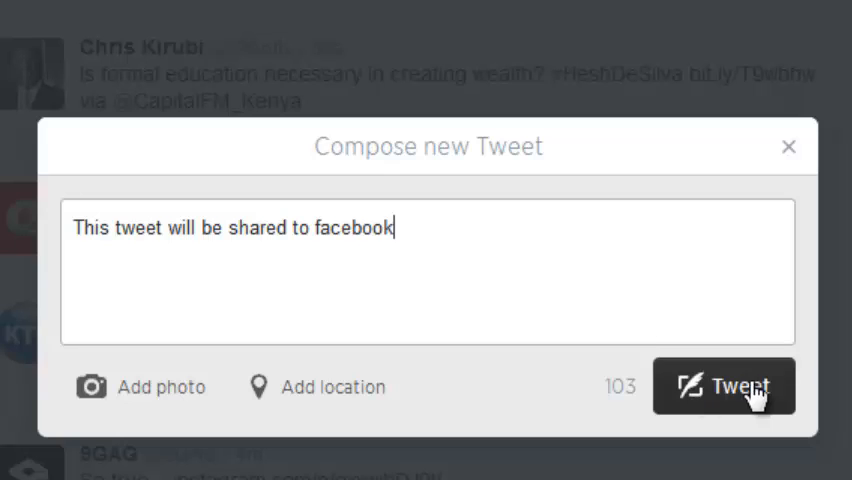
left_click(723, 386)
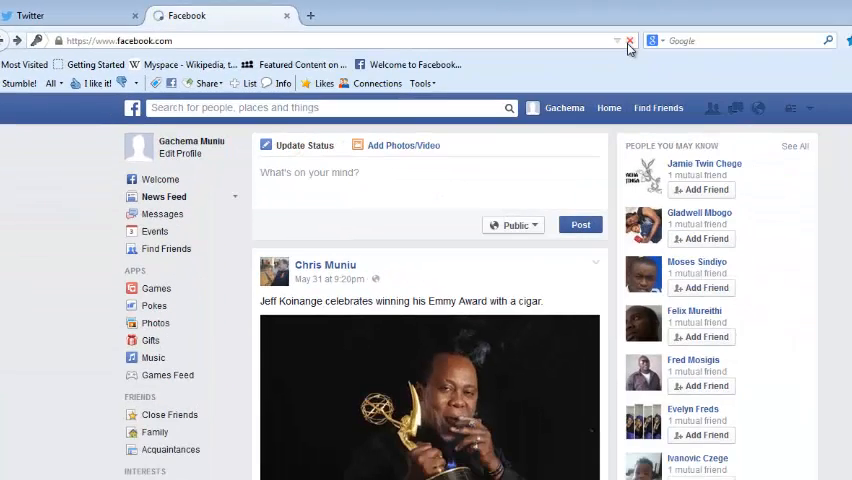
mouse_move(630, 47)
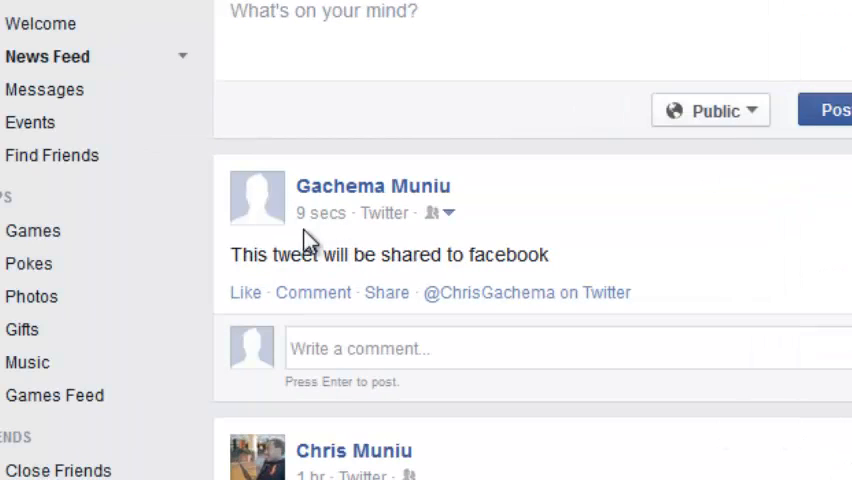
mouse_move(385, 213)
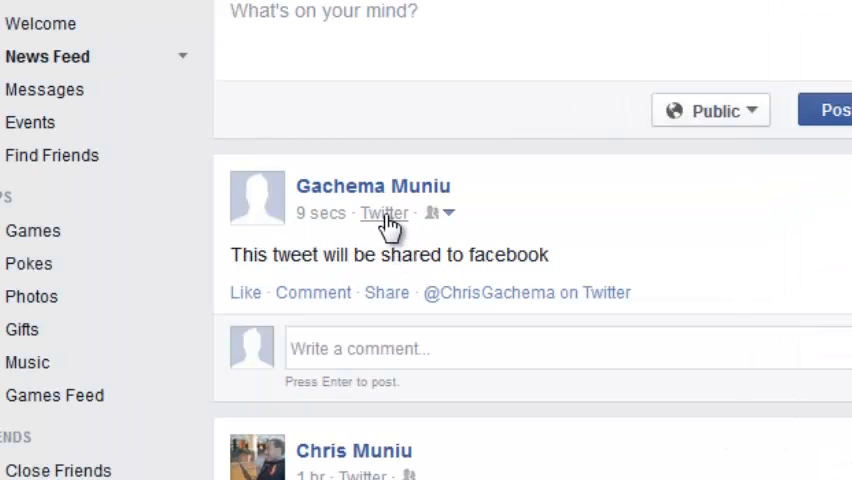